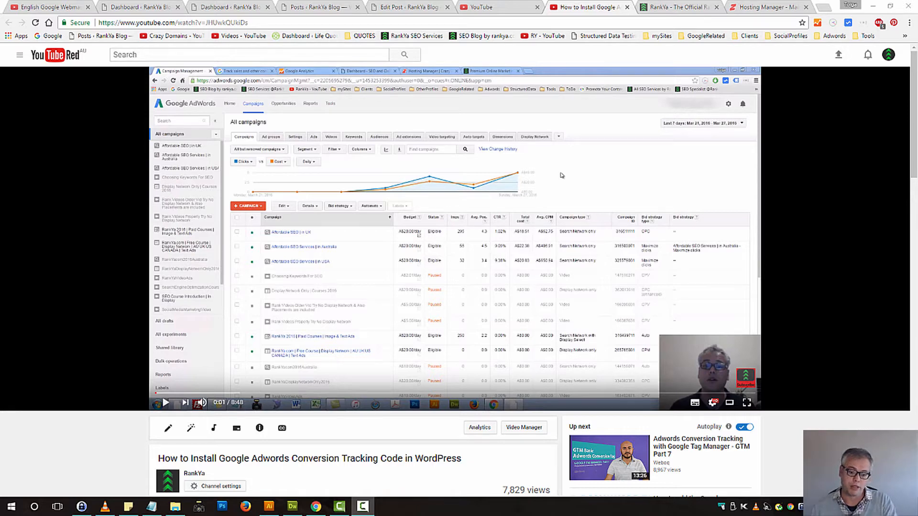
mouse_move(326, 459)
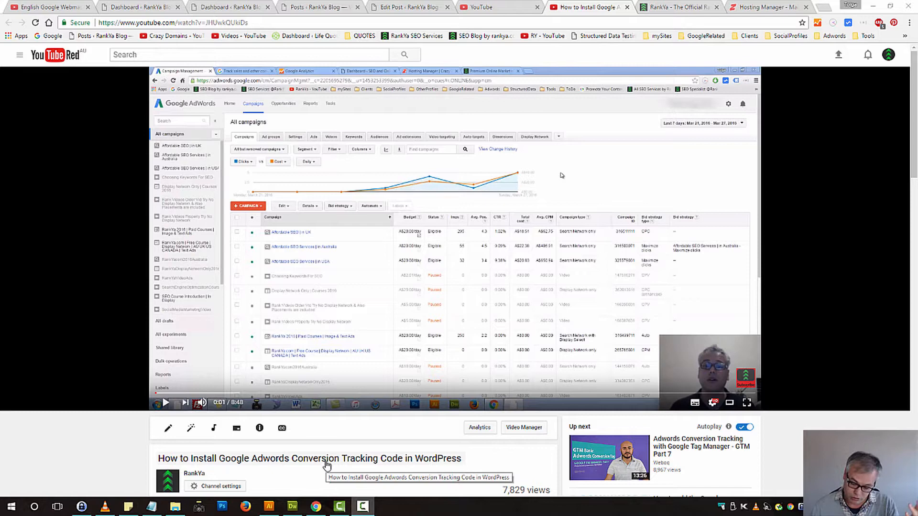
mouse_move(480, 284)
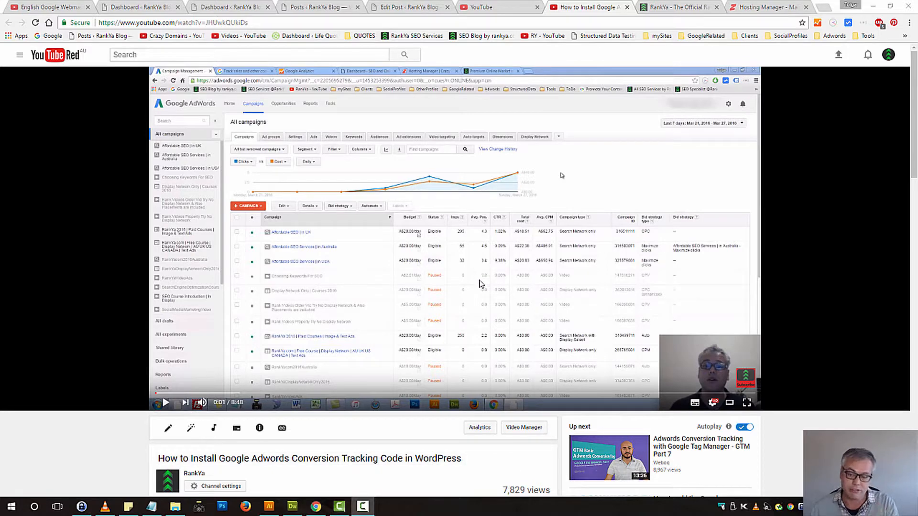
mouse_move(511, 287)
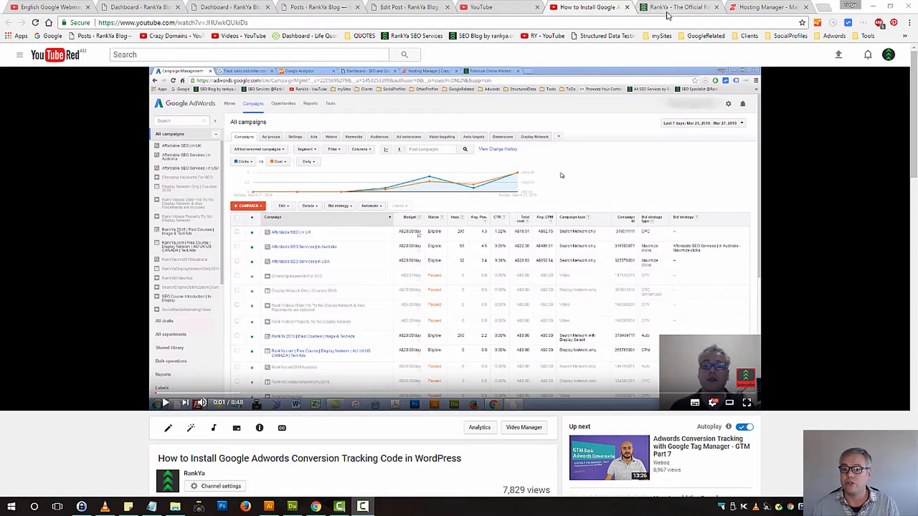
Bring up the RankYa WordPress blog's home page in the browser.
click(676, 6)
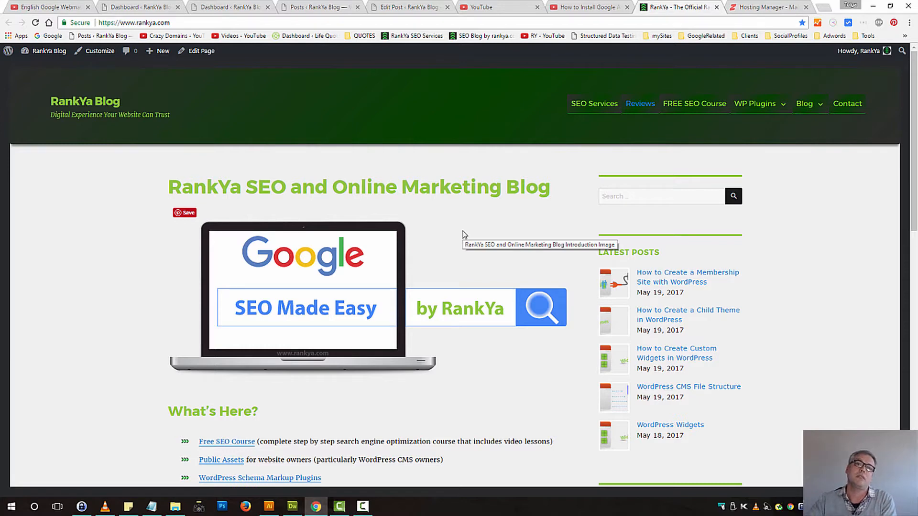
mouse_move(361, 401)
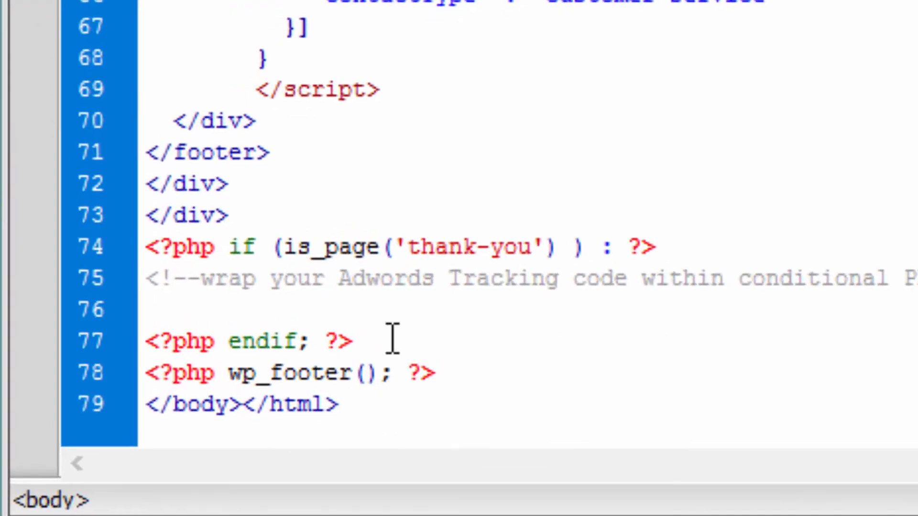
mouse_move(770, 278)
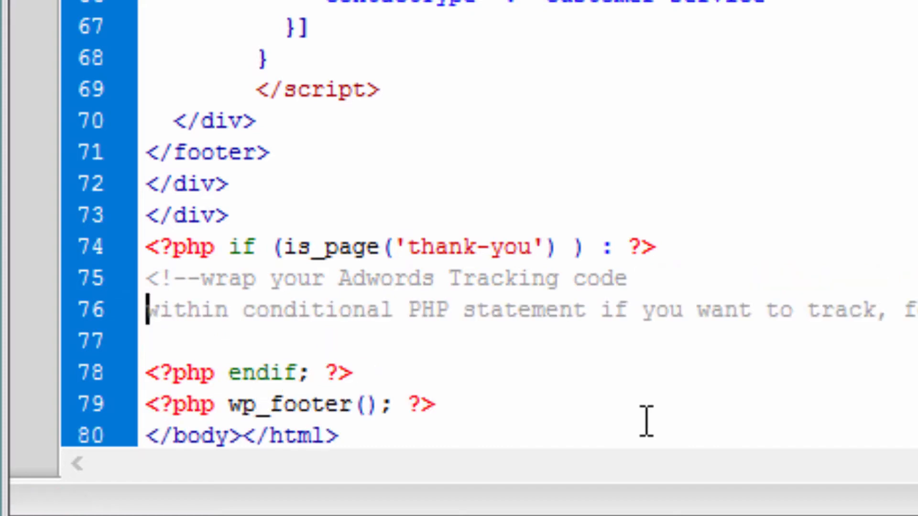
mouse_move(597, 327)
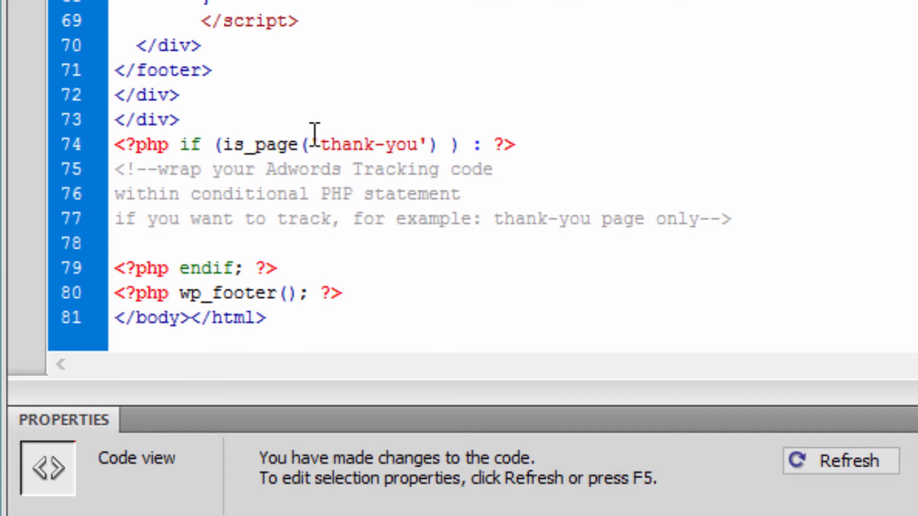
Select the thank-you slug and the conditional block from comment to endif.
double_click(369, 145)
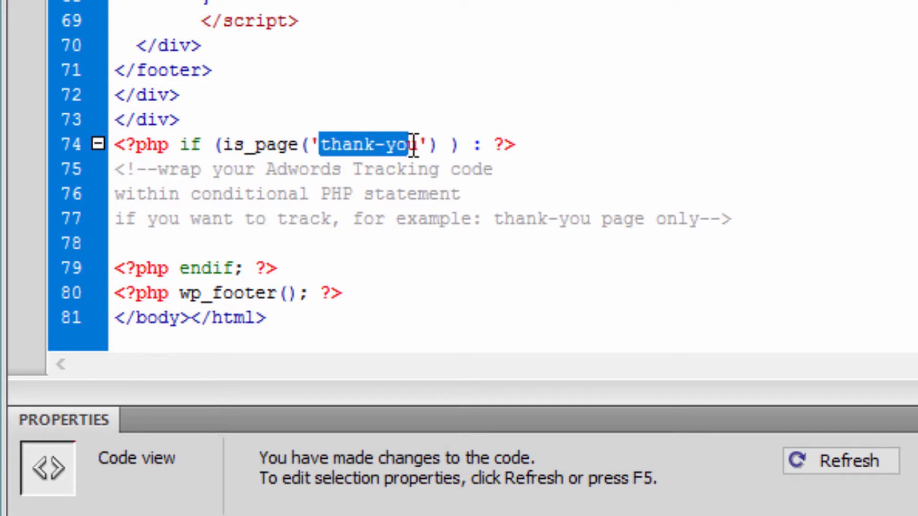
click(840, 461)
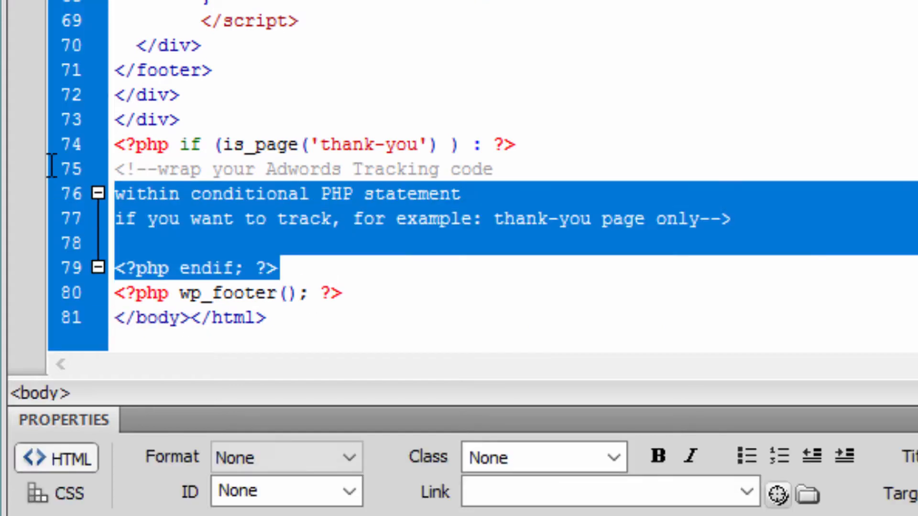
Move the conditional below wp_footer() and try is_single('blogposthere') as the check.
key(Delete)
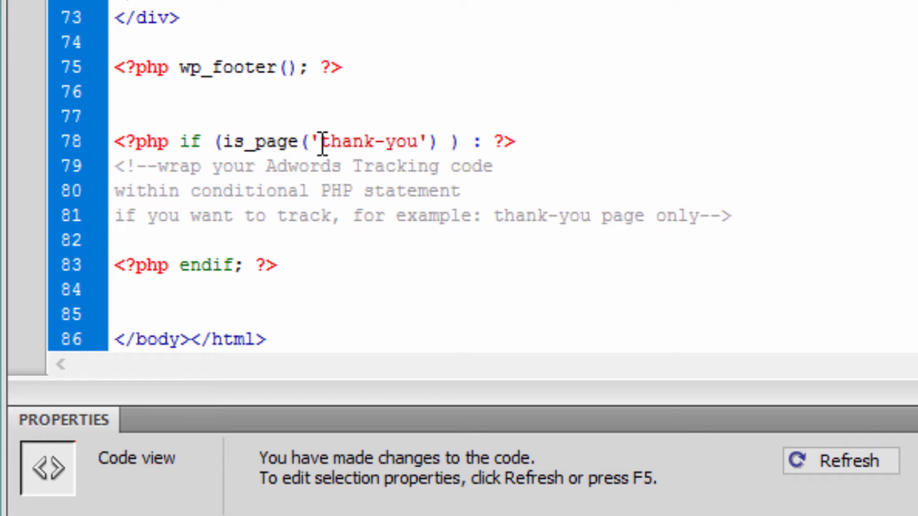
mouse_move(275, 142)
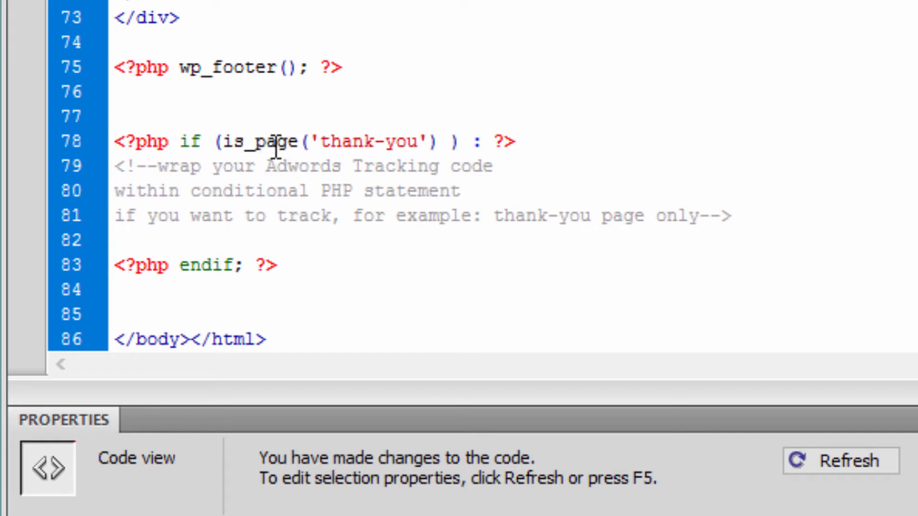
double_click(275, 142)
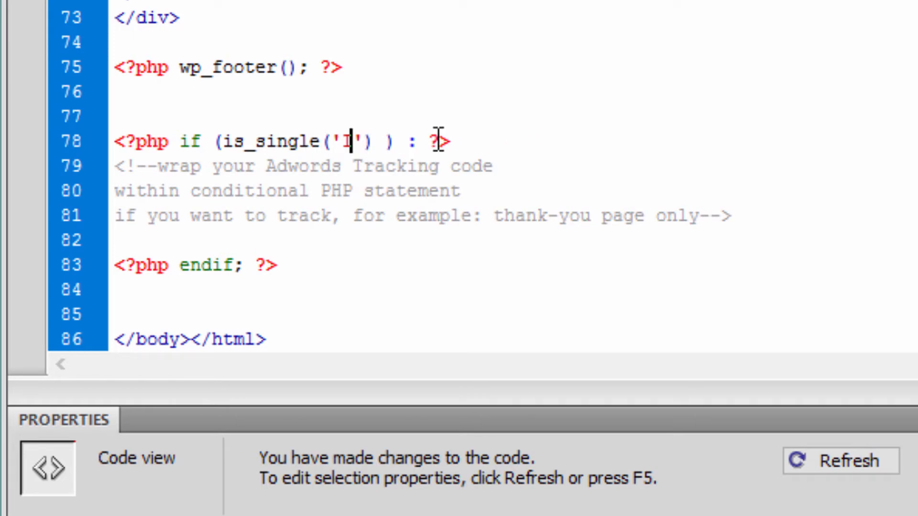
text(bl)
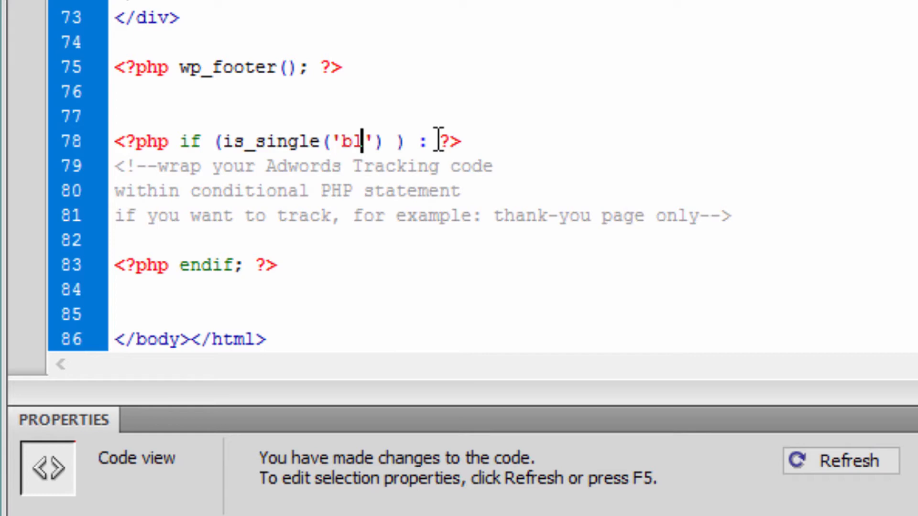
text(ogposthere)
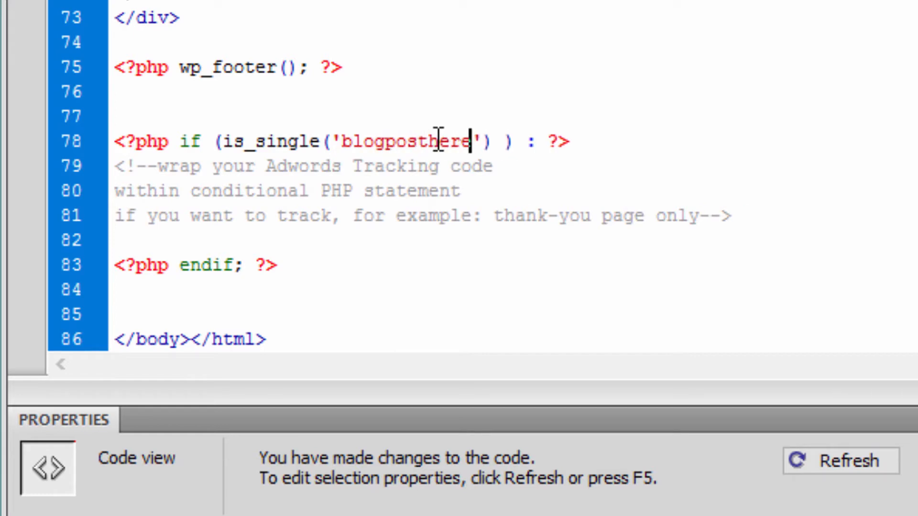
Restore the check to is_page('thank-you') and reselect the block.
text(thank-you)
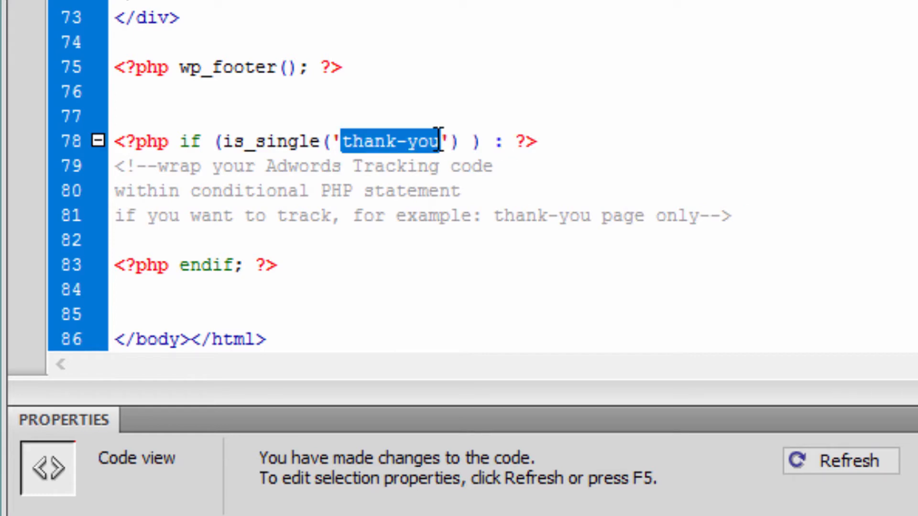
text(is_page)
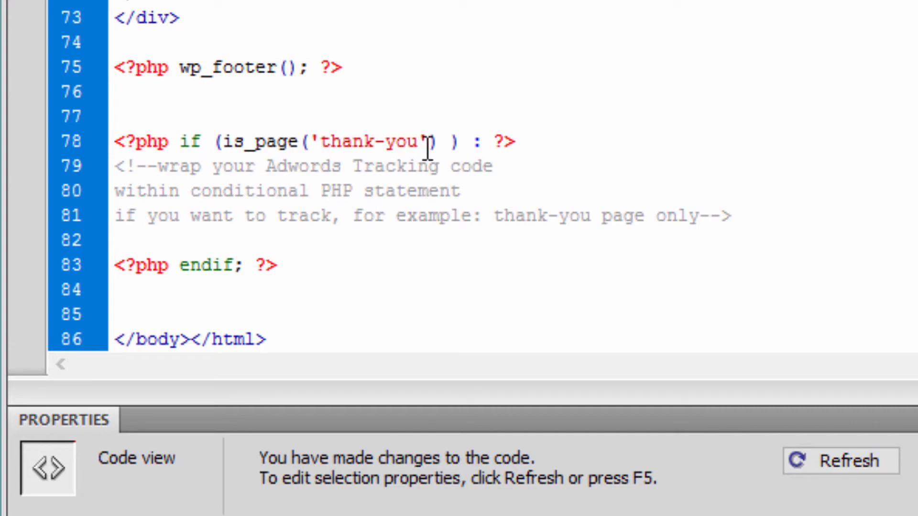
click(839, 461)
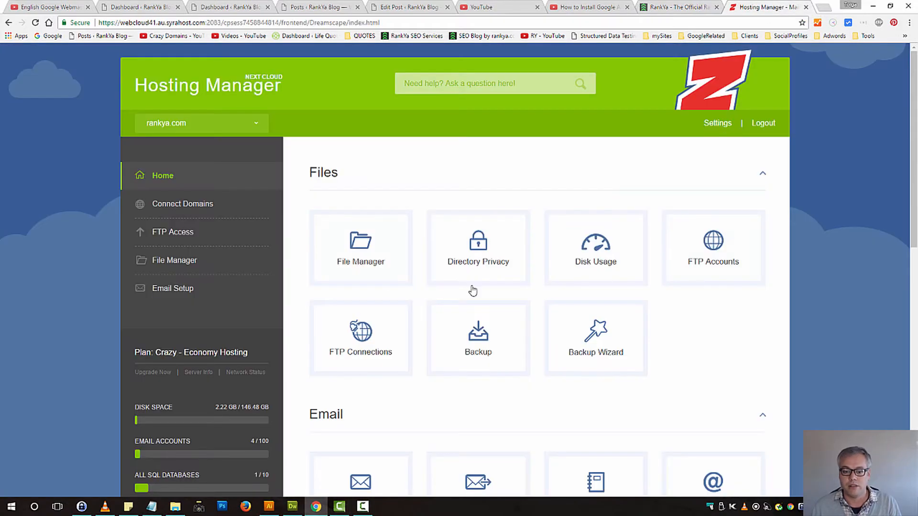
Choose the rankya.com document root and include hidden dotfiles for File Manager.
click(361, 246)
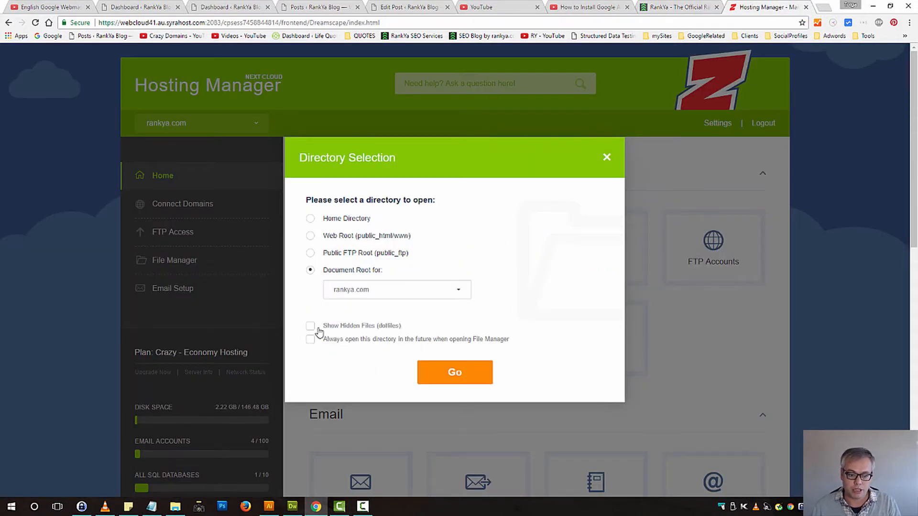
click(454, 372)
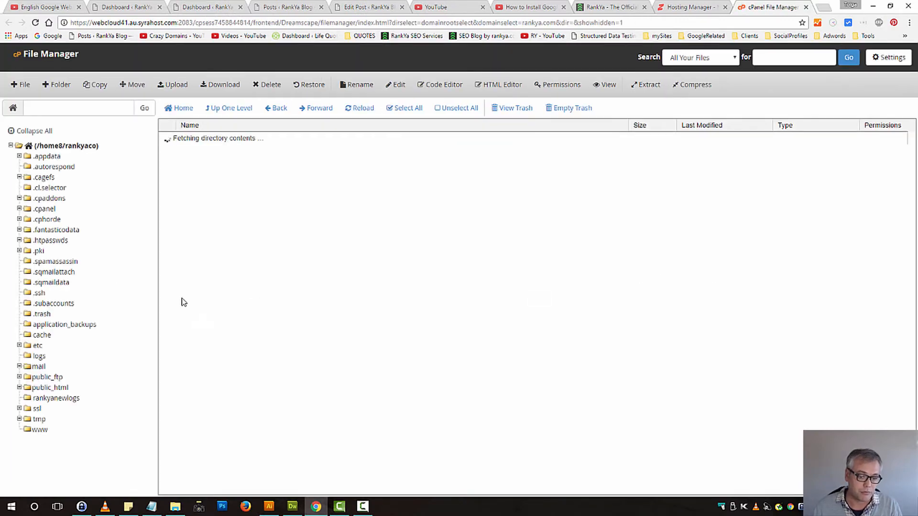
Navigate into public_html/wp-content/themes/rankya.
click(50, 387)
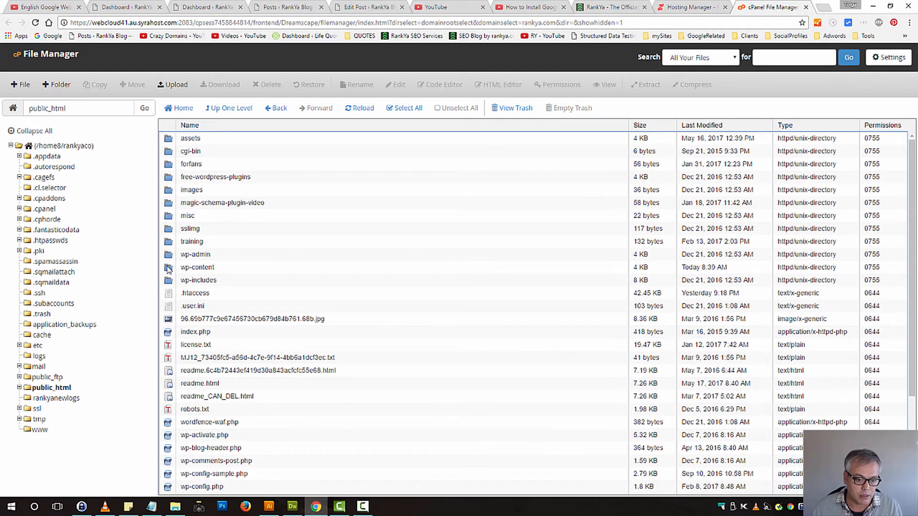
double_click(197, 267)
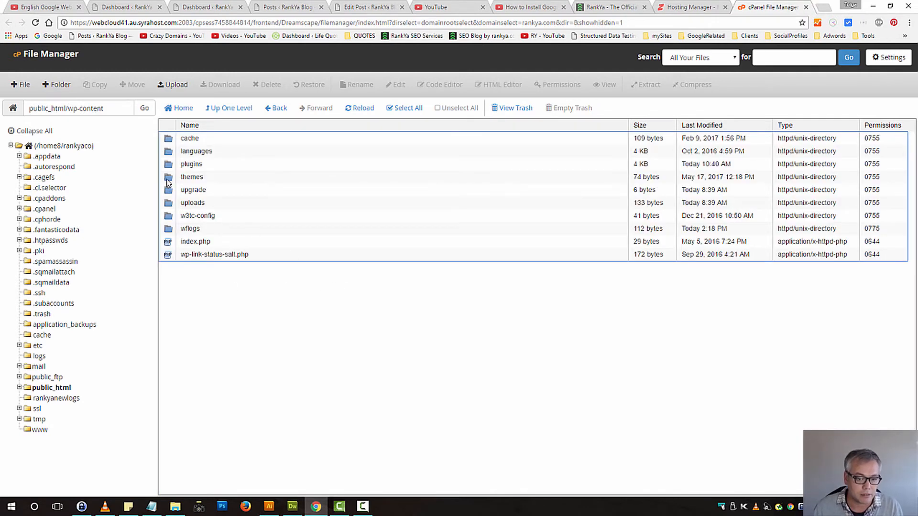
double_click(192, 177)
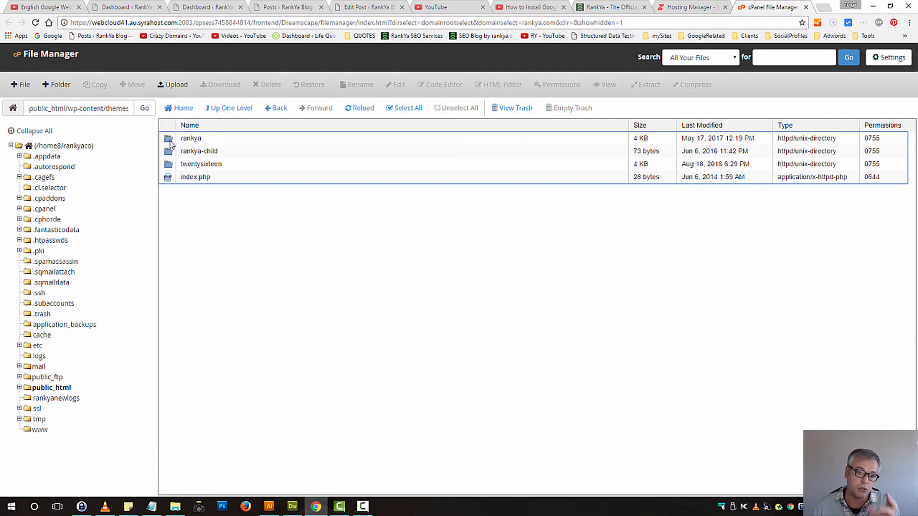
double_click(191, 137)
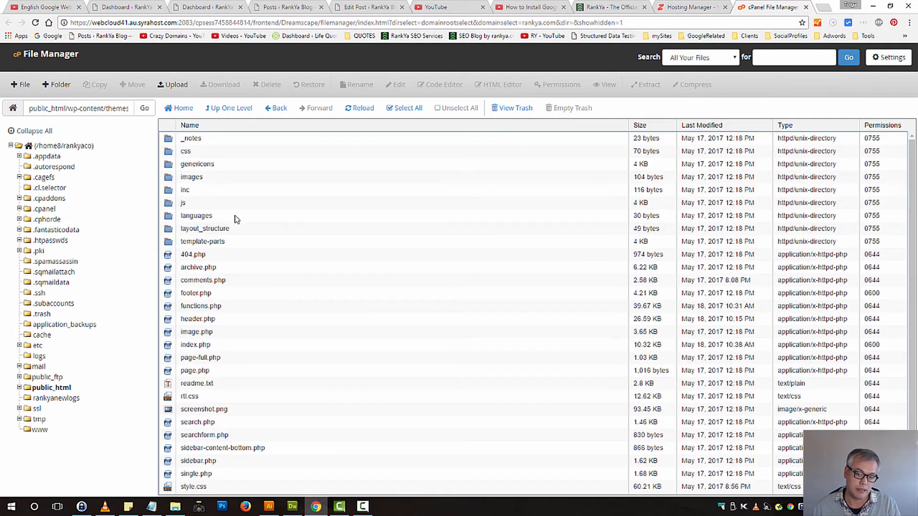
Open footer.php in the cPanel text editor.
click(195, 293)
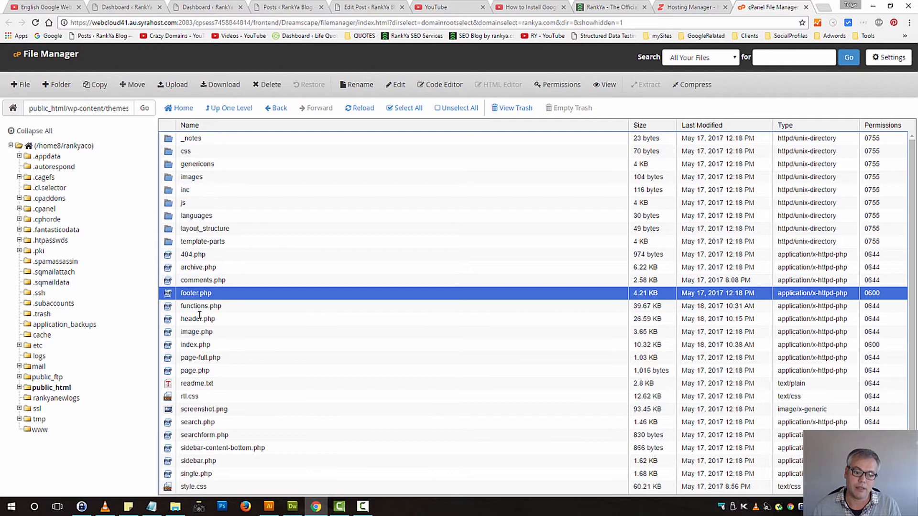
right_click(195, 292)
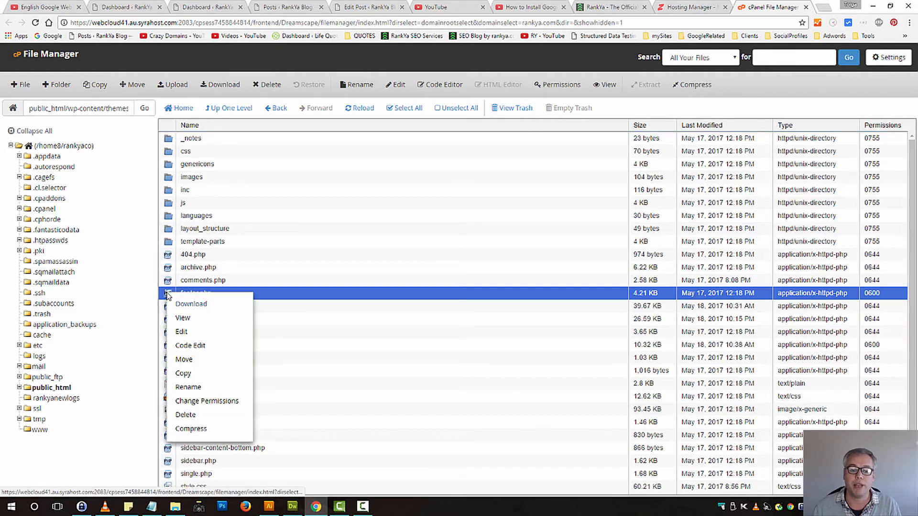
click(180, 332)
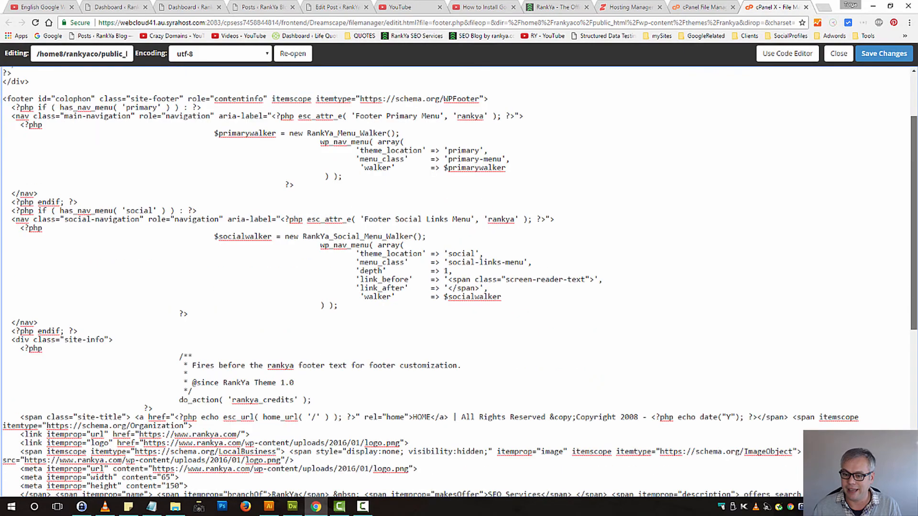
Paste the is_page('thank-you') conditional block before footer.php's closing body tag.
scroll(down, 3)
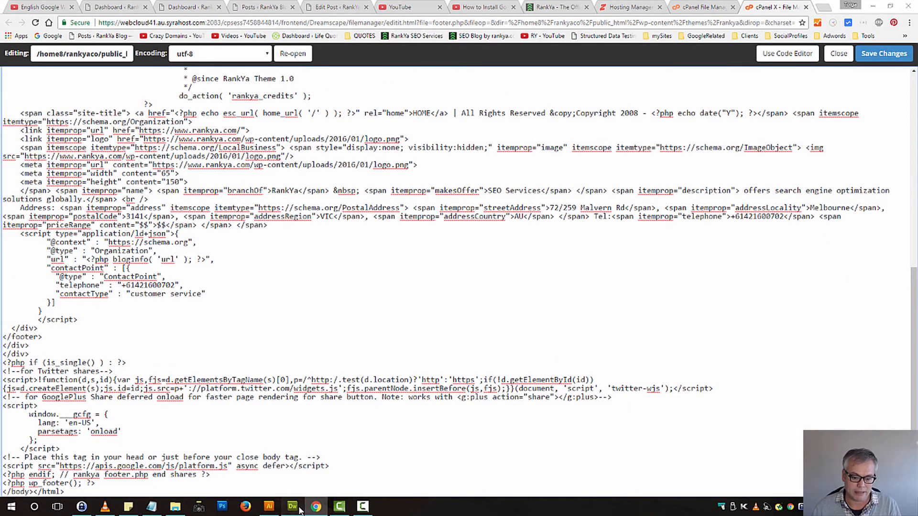
click(293, 507)
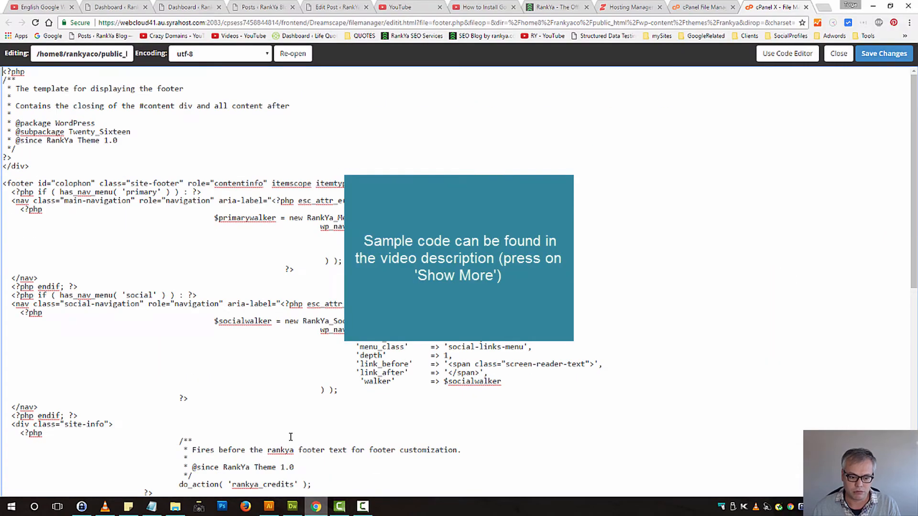
scroll(down, 3)
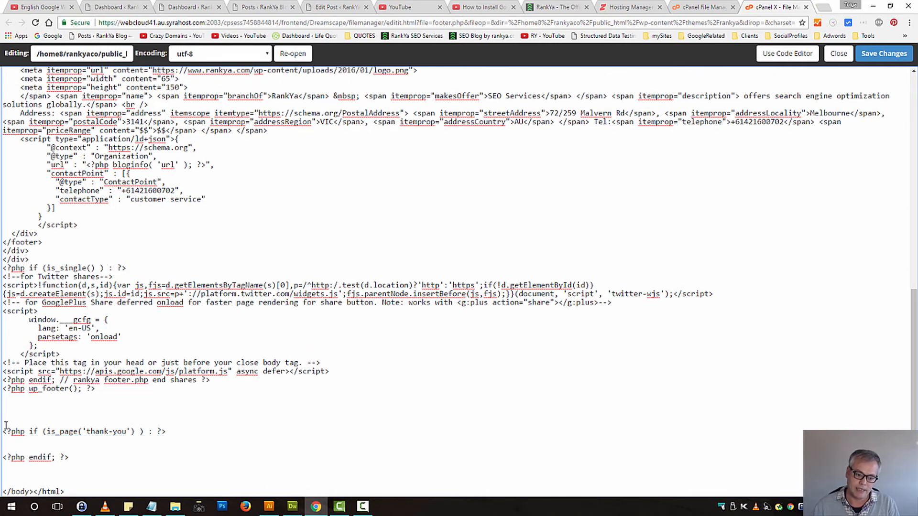
double_click(107, 431)
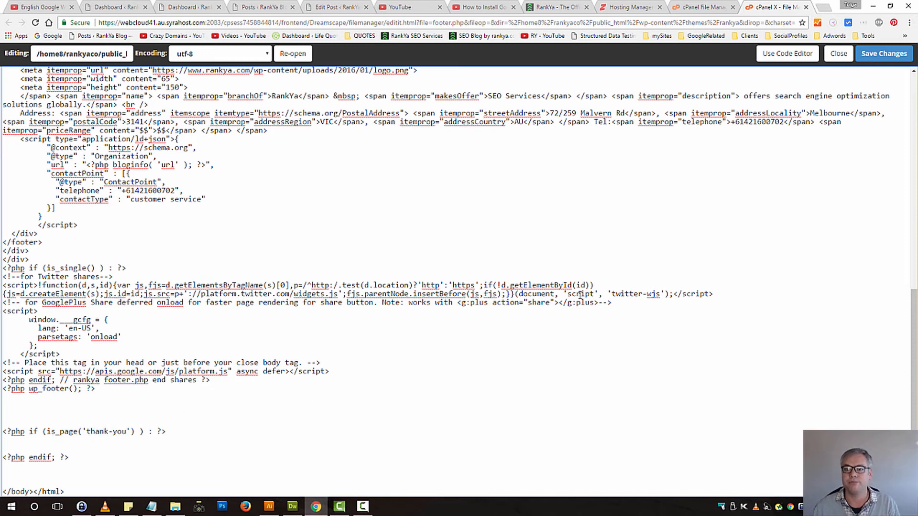
Visit the AdWords tracking video, then bring up footer.php's actions in File Manager.
click(401, 7)
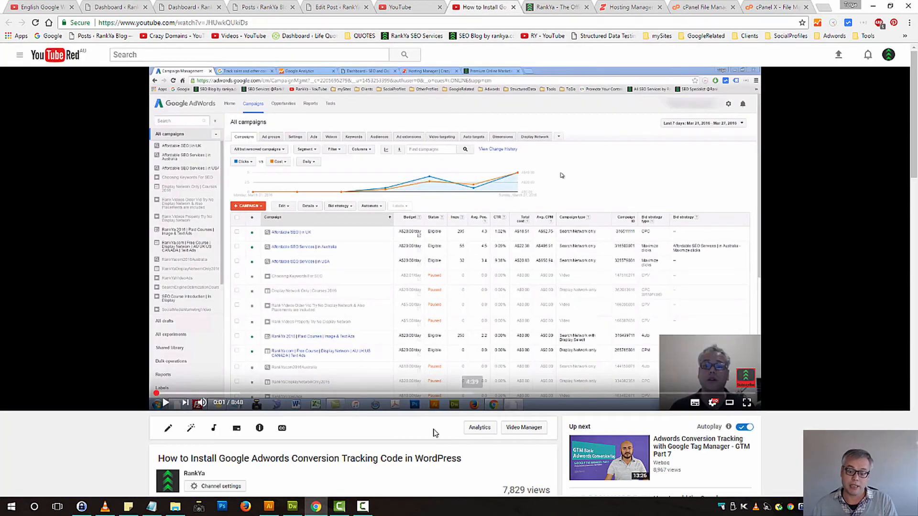
mouse_move(395, 458)
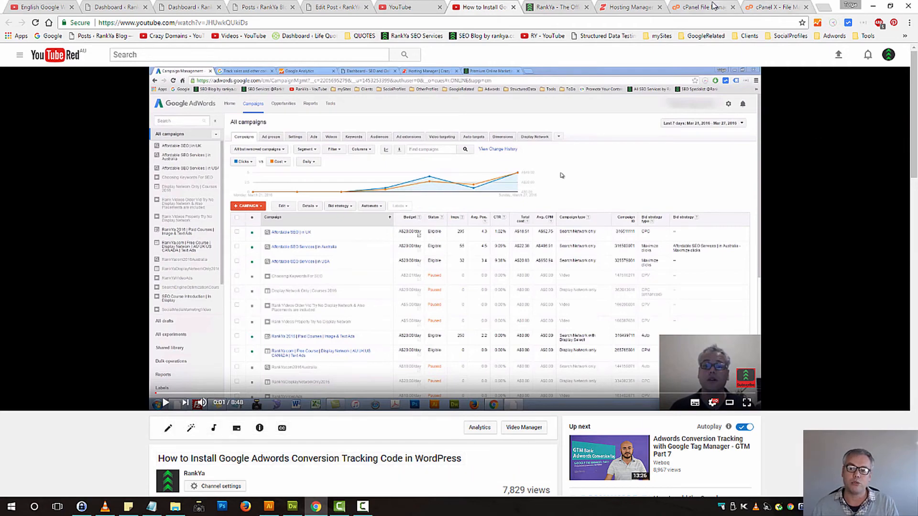
right_click(195, 293)
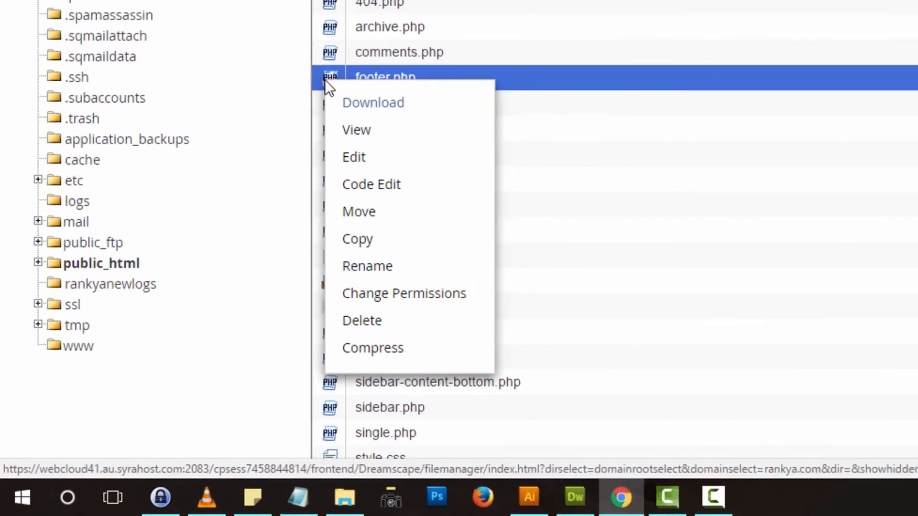
mouse_move(372, 103)
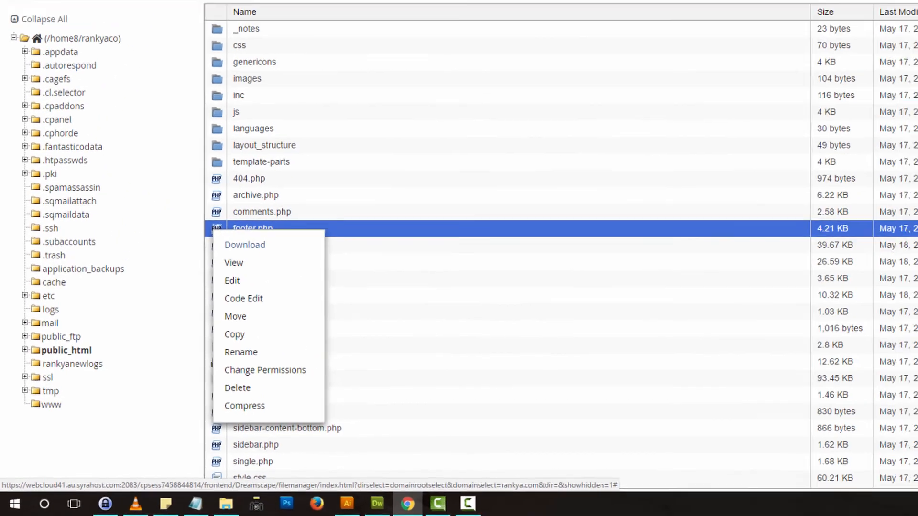
Dismiss footer.php's actions list and return to the AdWords tracking video.
click(231, 281)
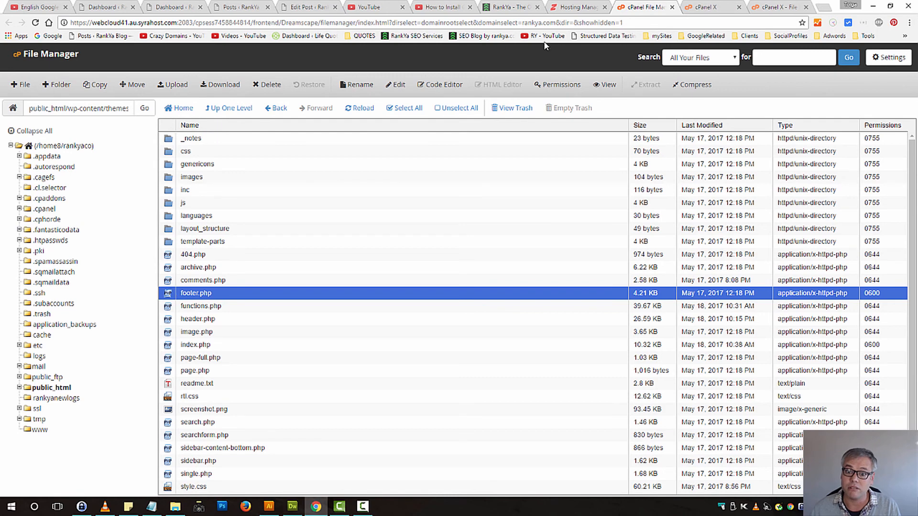
click(443, 7)
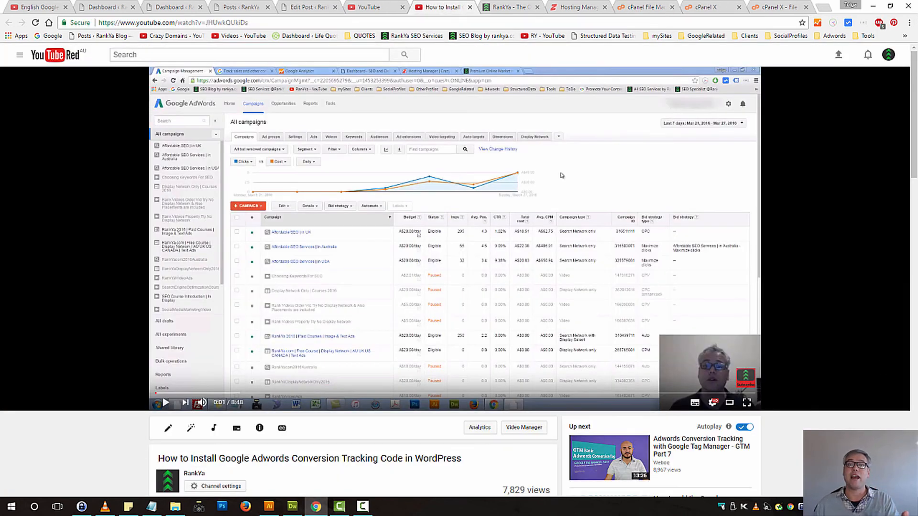